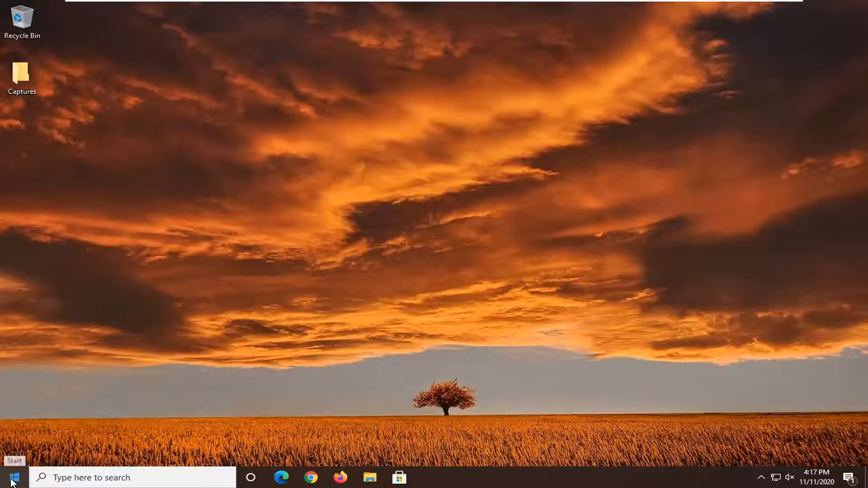
Search Windows for 'services' and open the Services console from the results.
type("s")
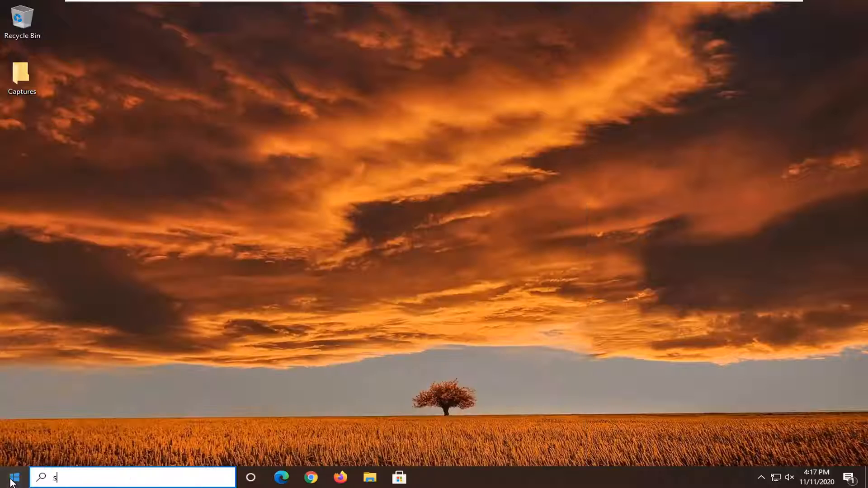
type("ervices")
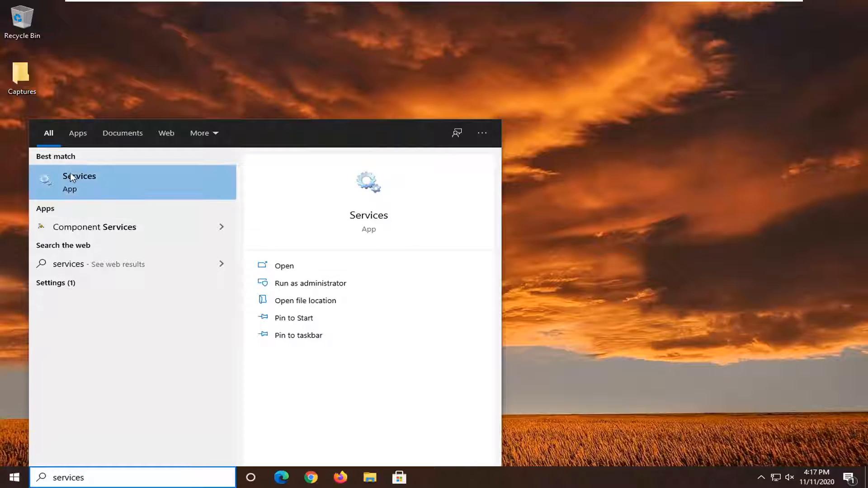
left_click(78, 182)
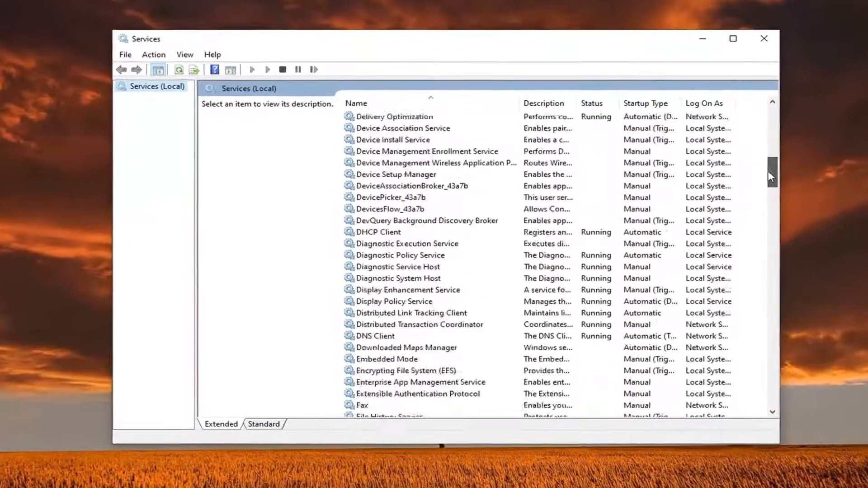
Stop the Windows Audio Endpoint Builder service, agreeing to also stop Windows Audio.
scroll("down", 3)
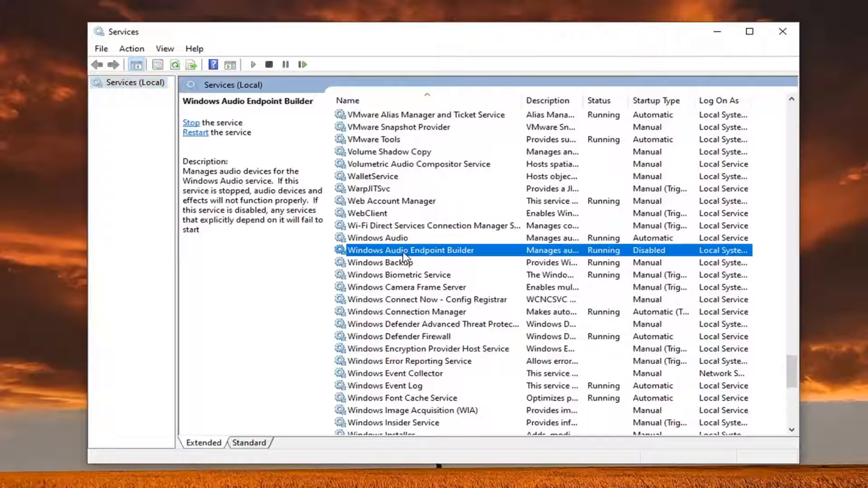
double_click(409, 250)
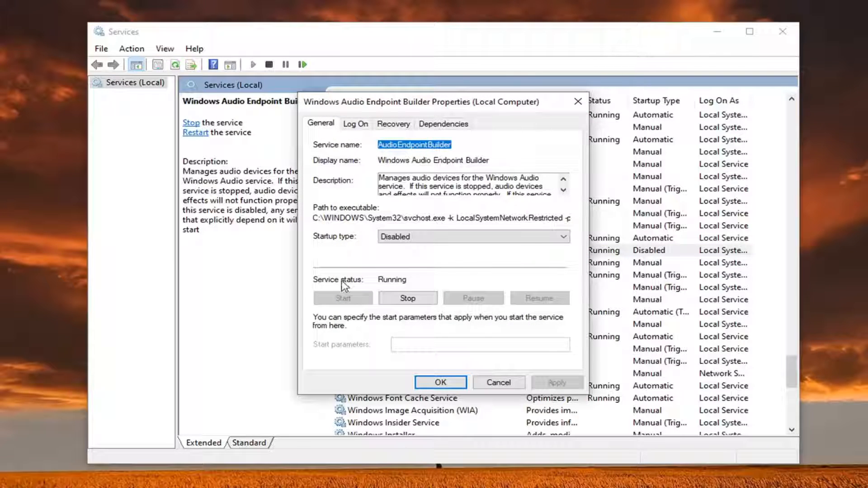
left_click(407, 298)
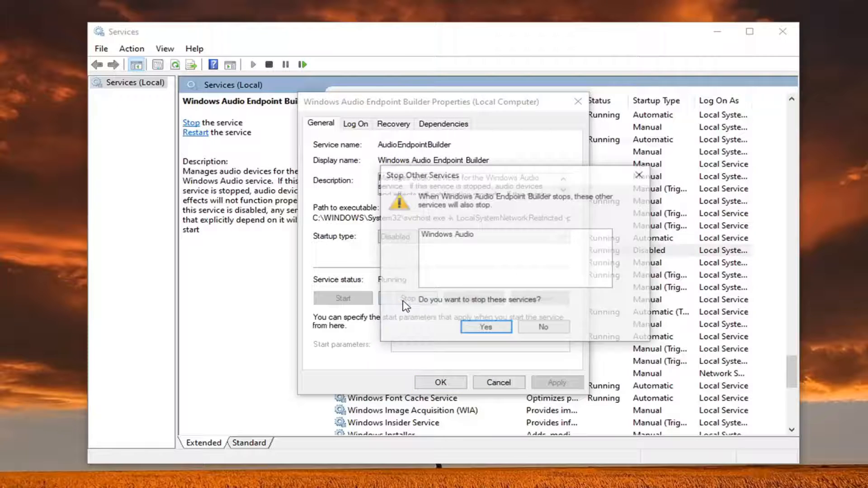
left_click(485, 327)
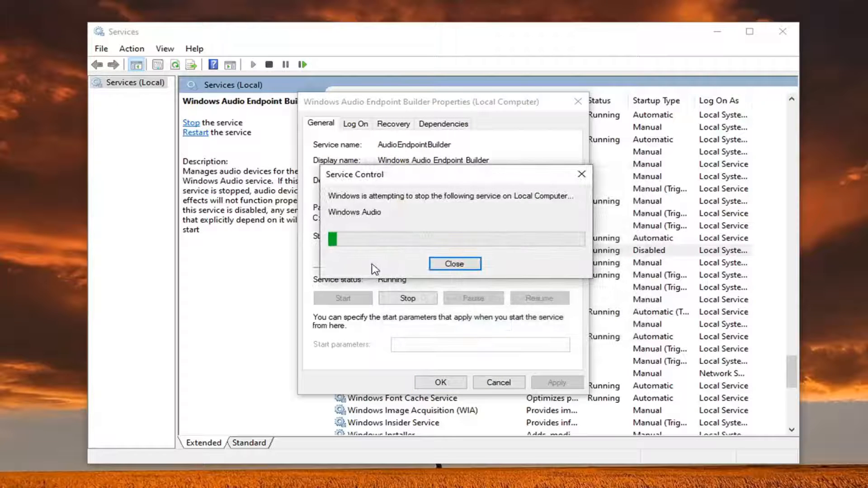
Set its startup type to Automatic, start the service again, and save.
left_click(453, 263)
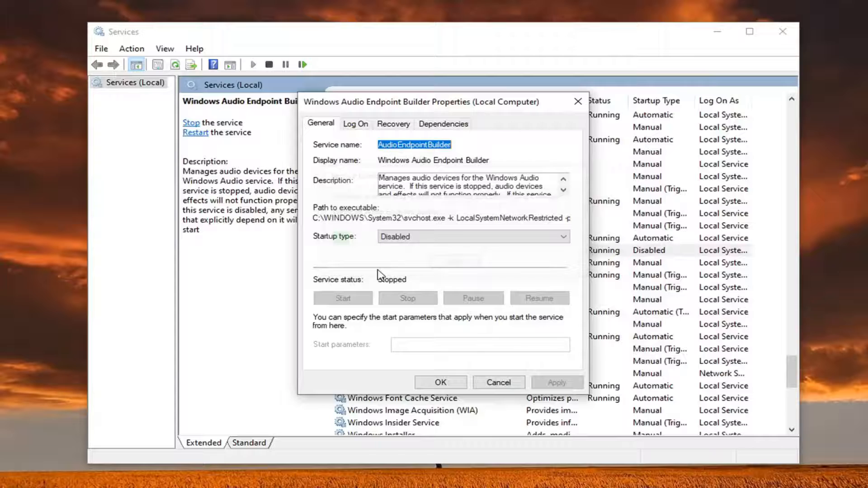
left_click(472, 236)
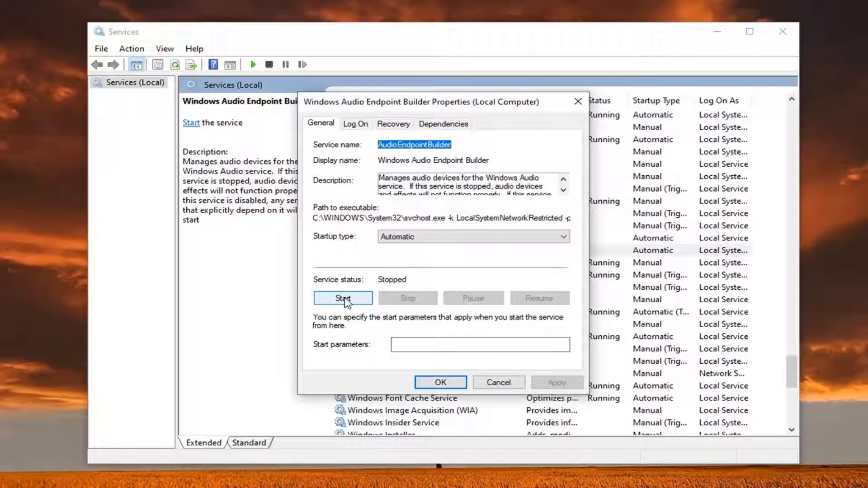
left_click(342, 298)
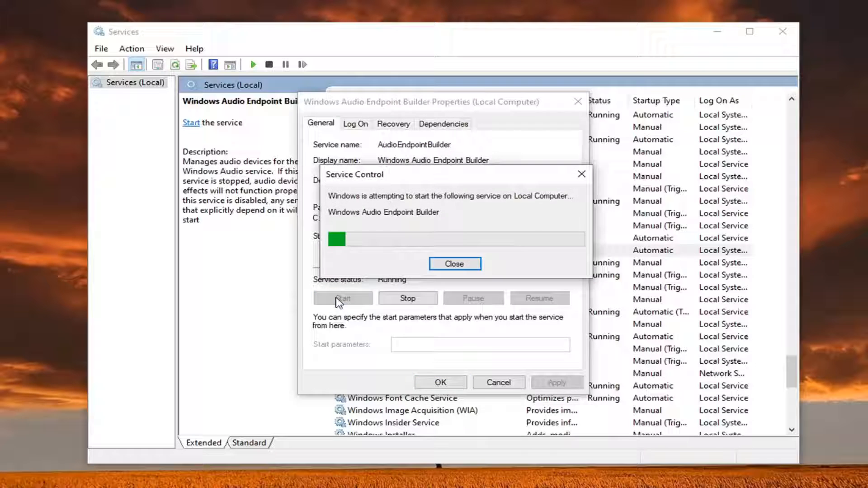
left_click(454, 263)
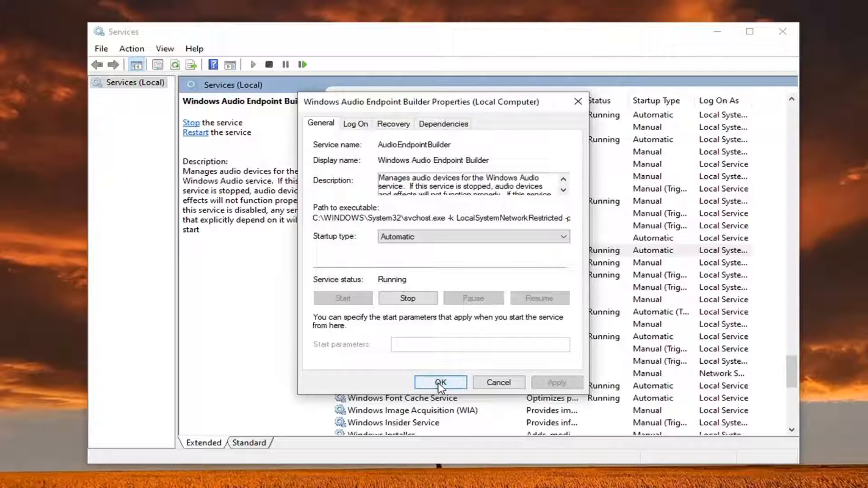
left_click(440, 383)
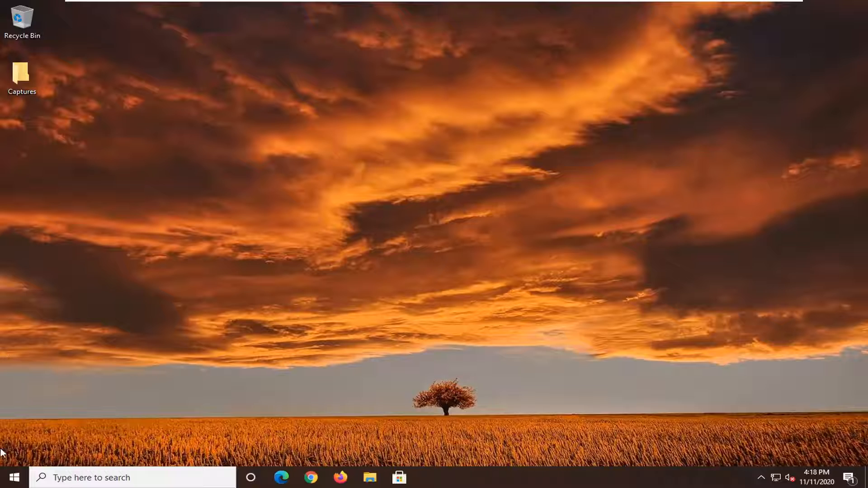
Enter 'device manager' in Windows Search.
type("d")
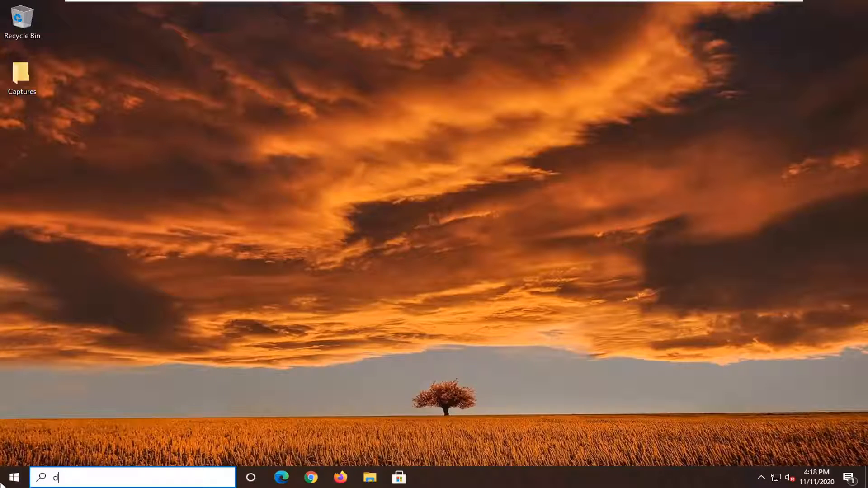
type("evice manager")
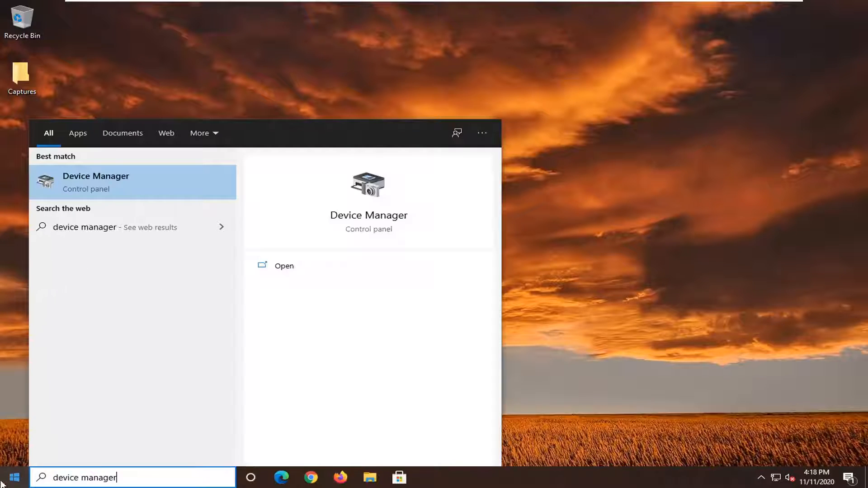
mouse_move(116, 185)
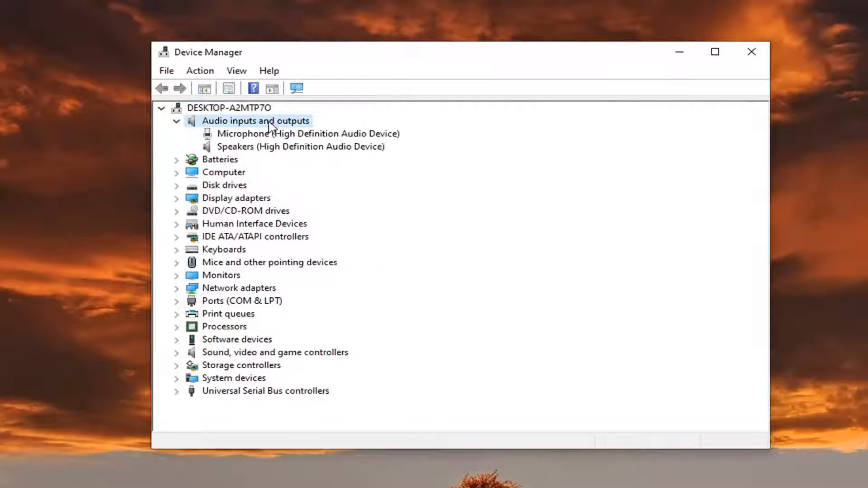
Update the Microphone's driver by browsing this computer for driver software.
left_click(307, 134)
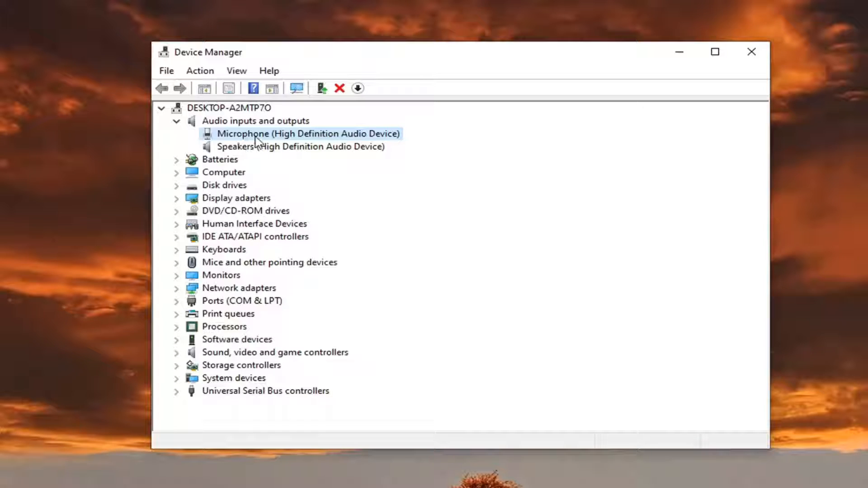
right_click(308, 133)
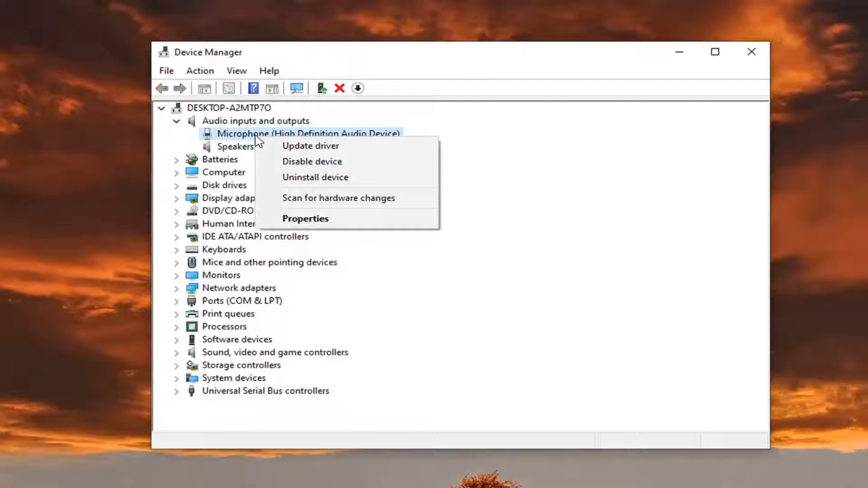
left_click(311, 145)
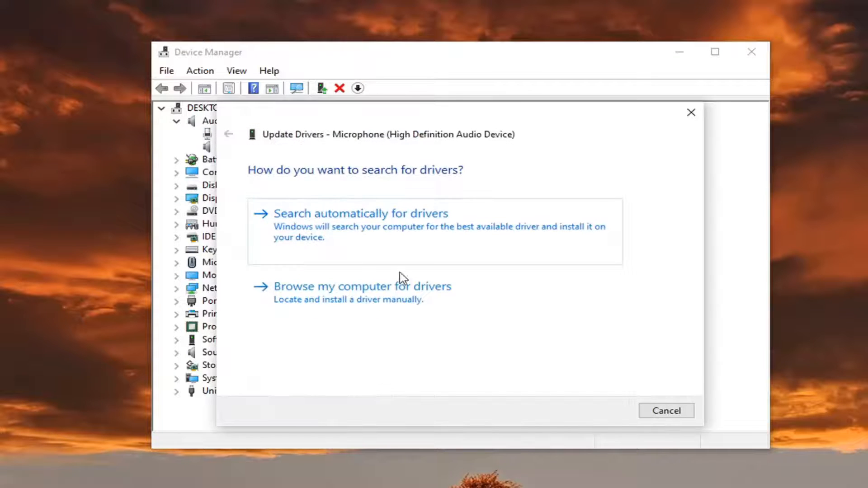
left_click(362, 286)
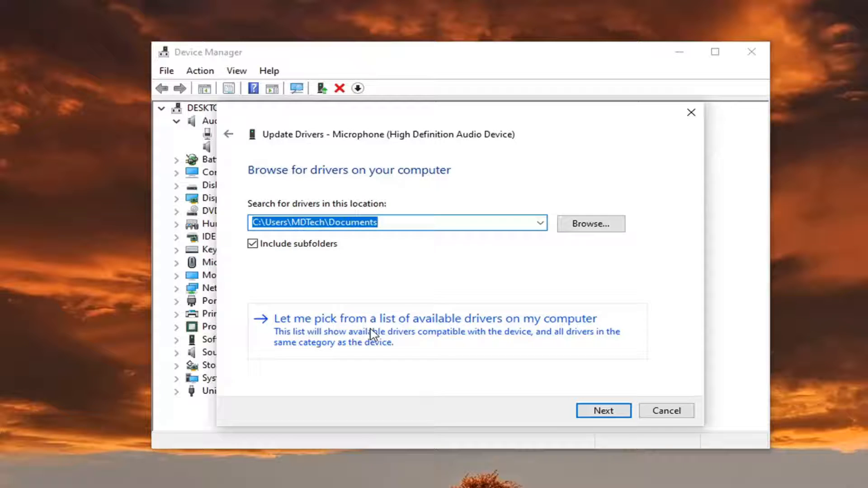
Choose the Audio Endpoint driver from the model list and install it.
left_click(435, 318)
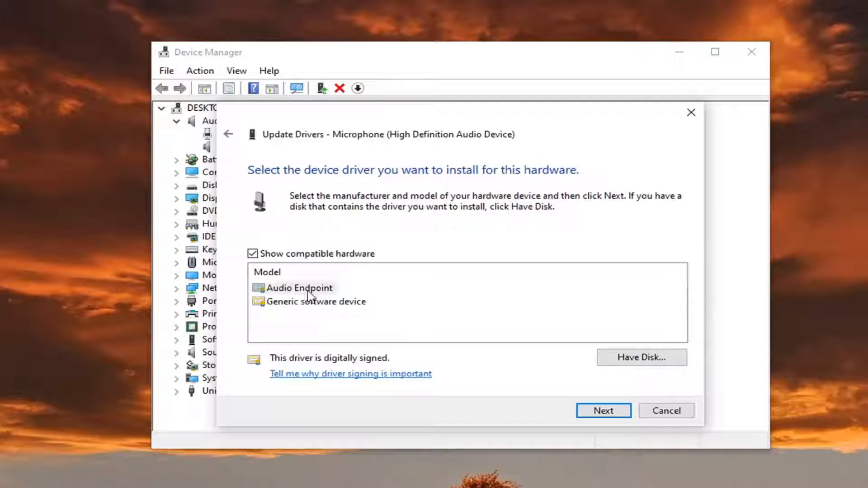
left_click(299, 287)
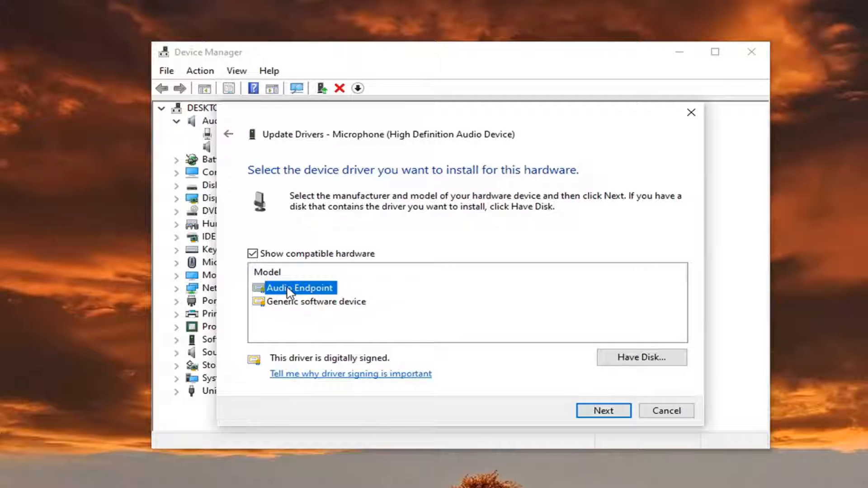
left_click(316, 301)
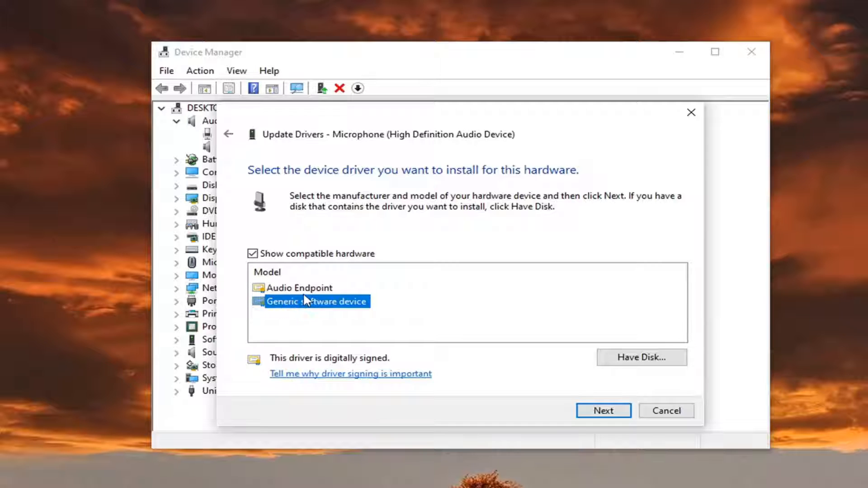
left_click(299, 287)
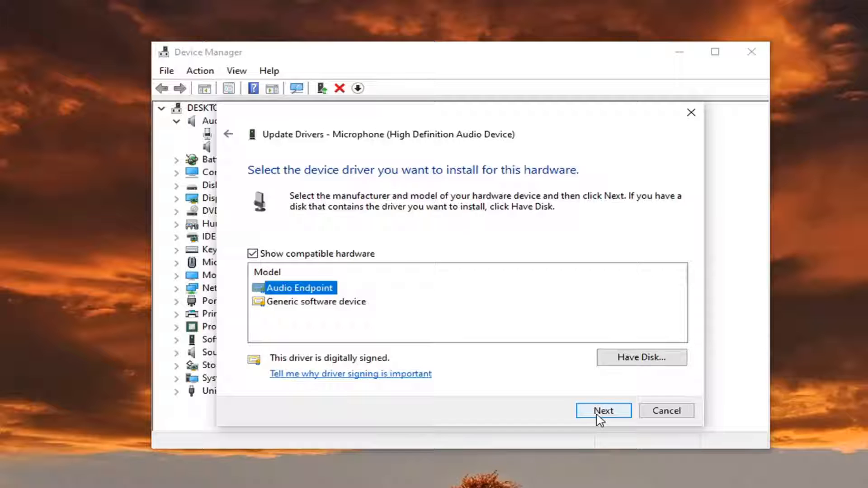
left_click(603, 411)
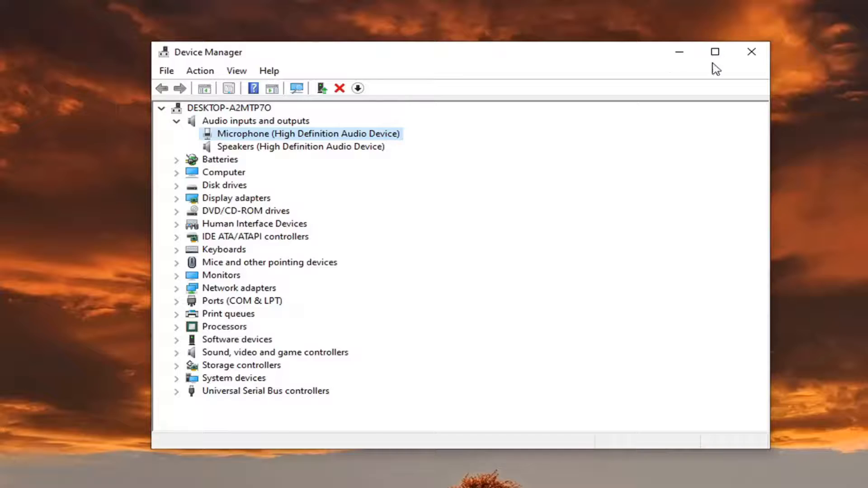
Close Device Manager and search 'apps' to reach the Apps & features page.
left_click(751, 52)
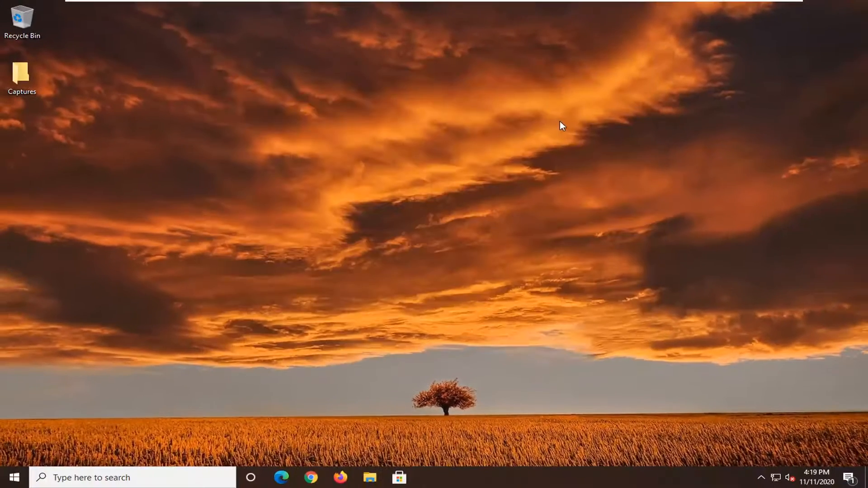
left_click(13, 477)
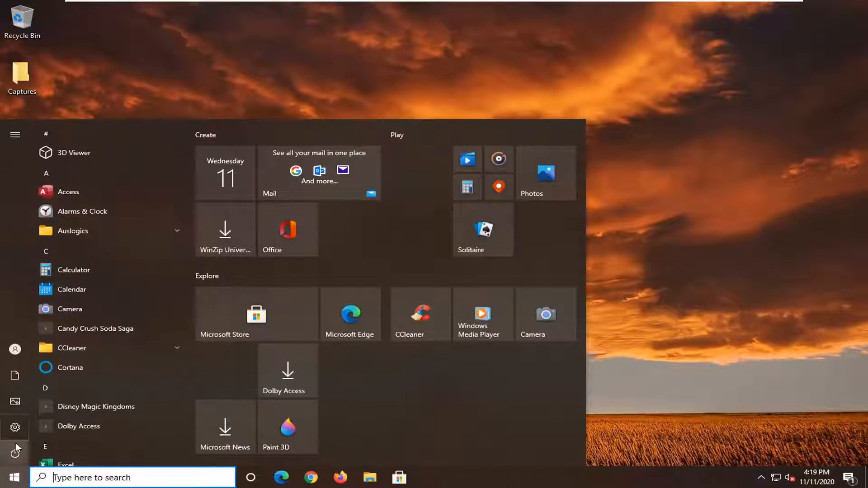
type("apps")
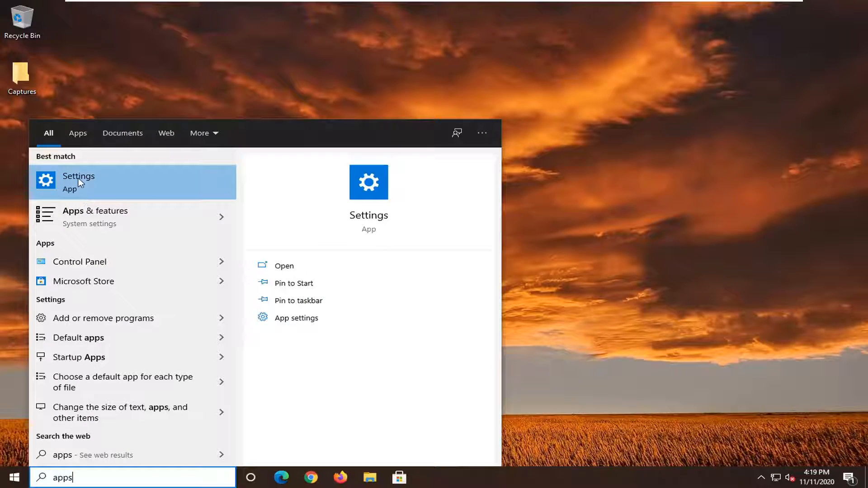
mouse_move(100, 216)
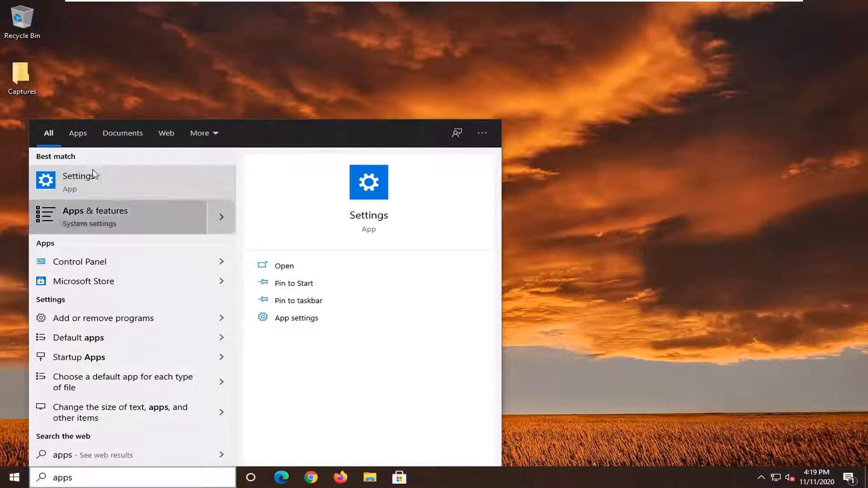
left_click(81, 181)
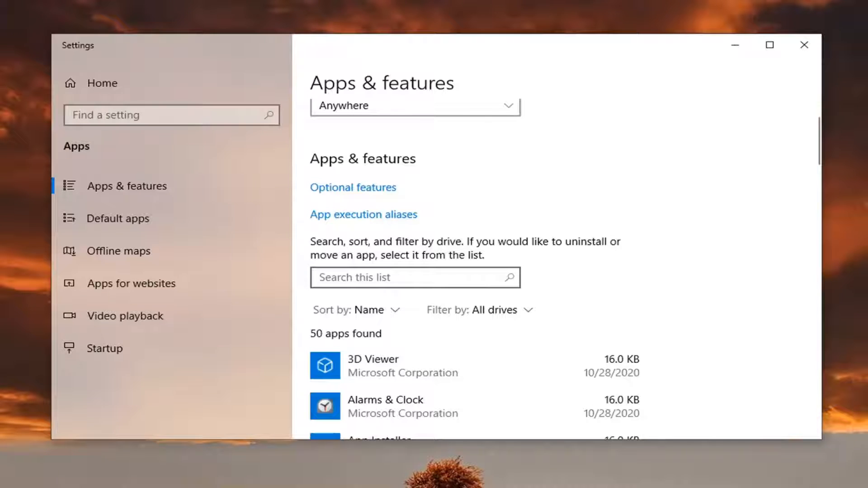
Filter the app list by 'gr' and open Groove Music's advanced options.
type("groove")
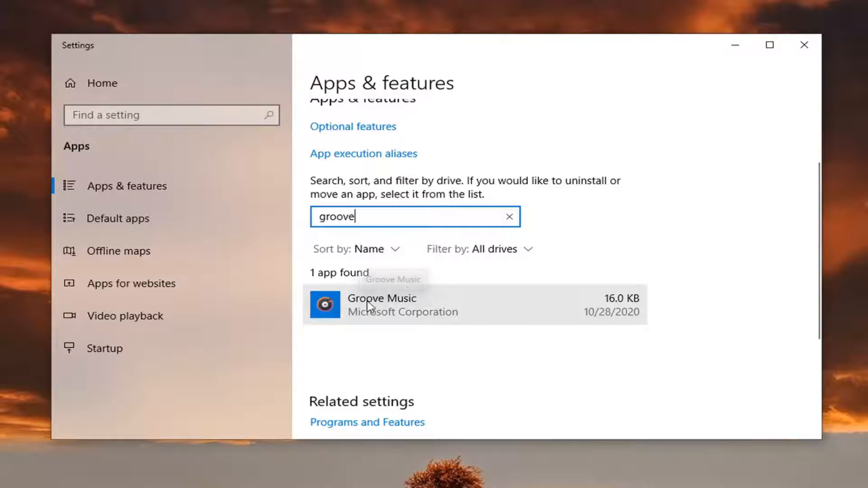
left_click(380, 305)
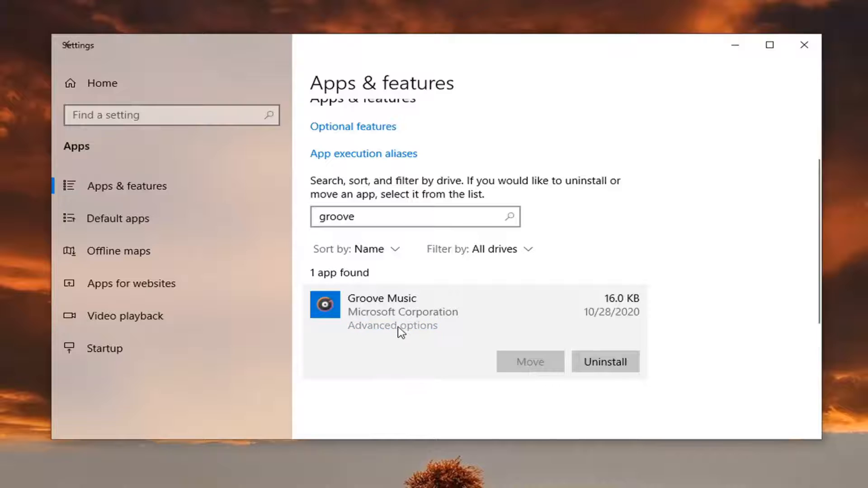
left_click(391, 326)
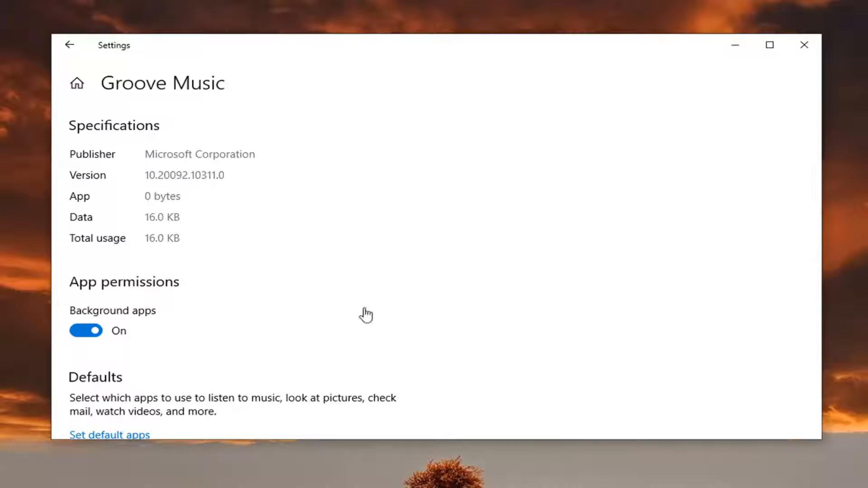
Reset Groove Music's app data, then close the Settings window.
scroll("down", 3)
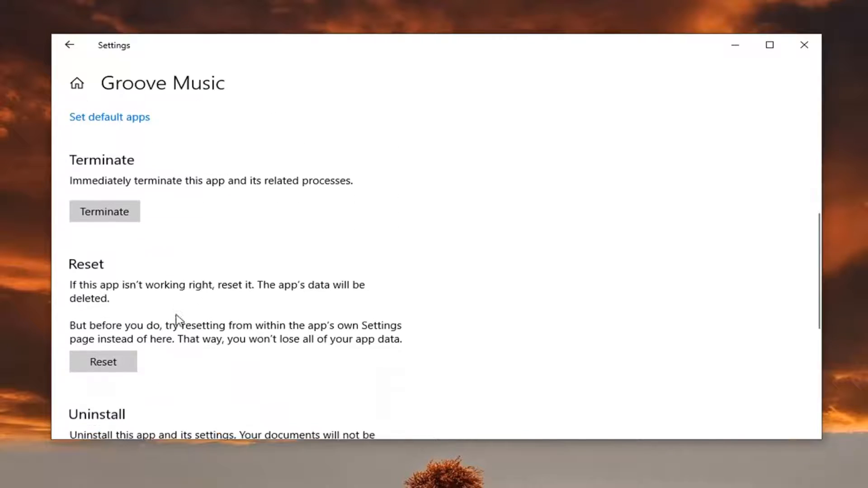
scroll("down", 3)
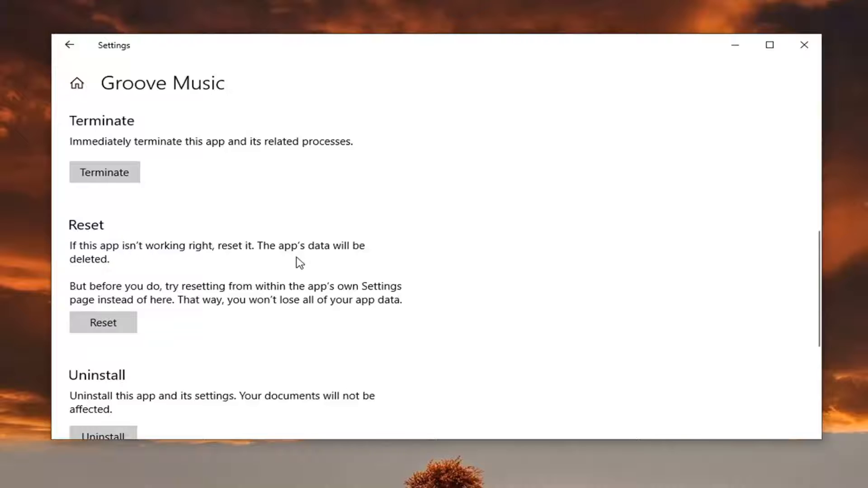
mouse_move(158, 329)
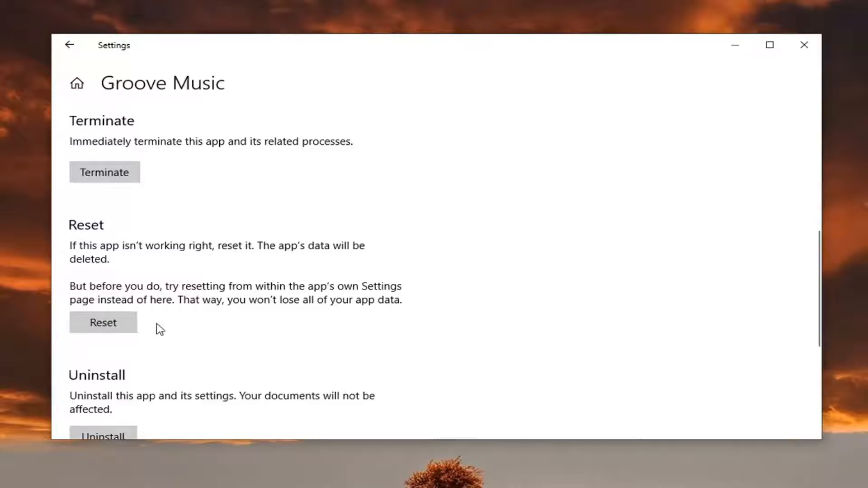
left_click(103, 322)
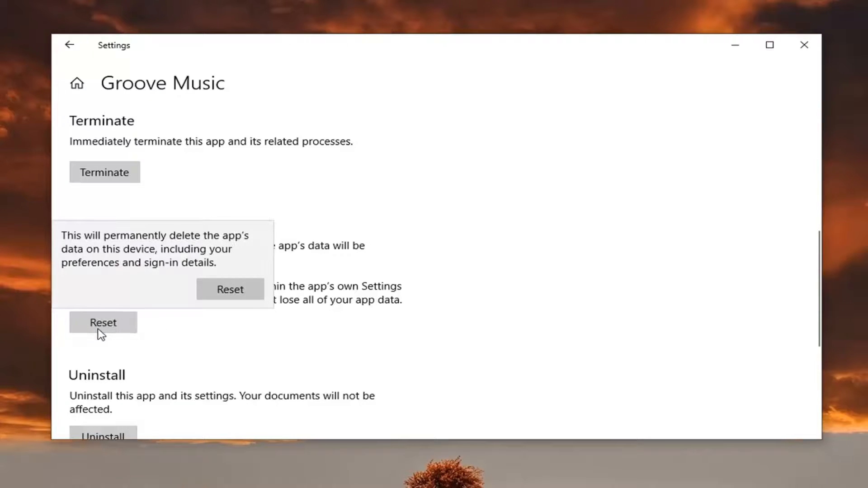
mouse_move(105, 264)
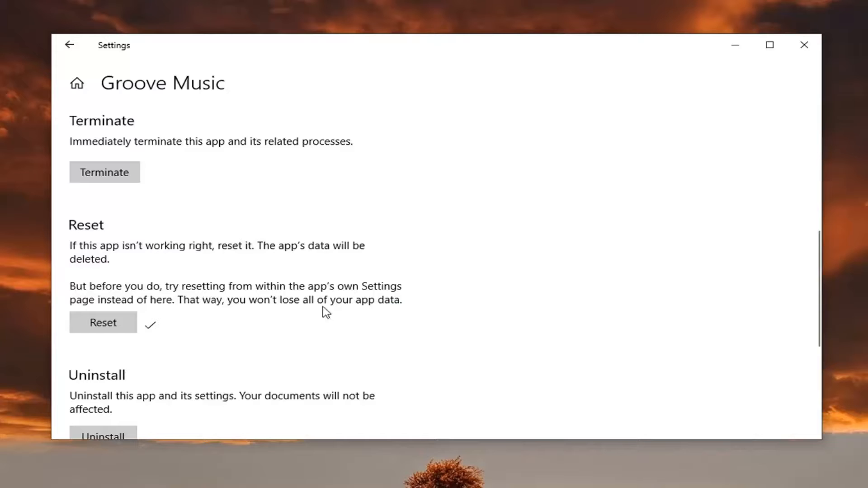
mouse_move(756, 63)
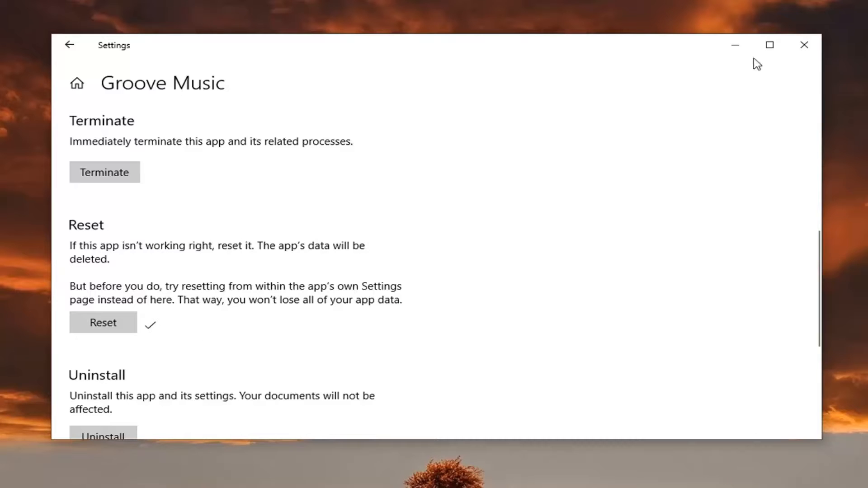
left_click(803, 45)
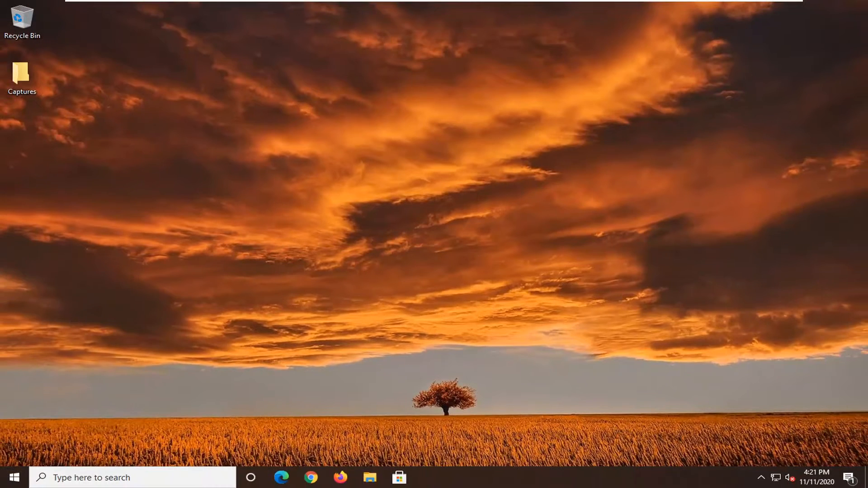